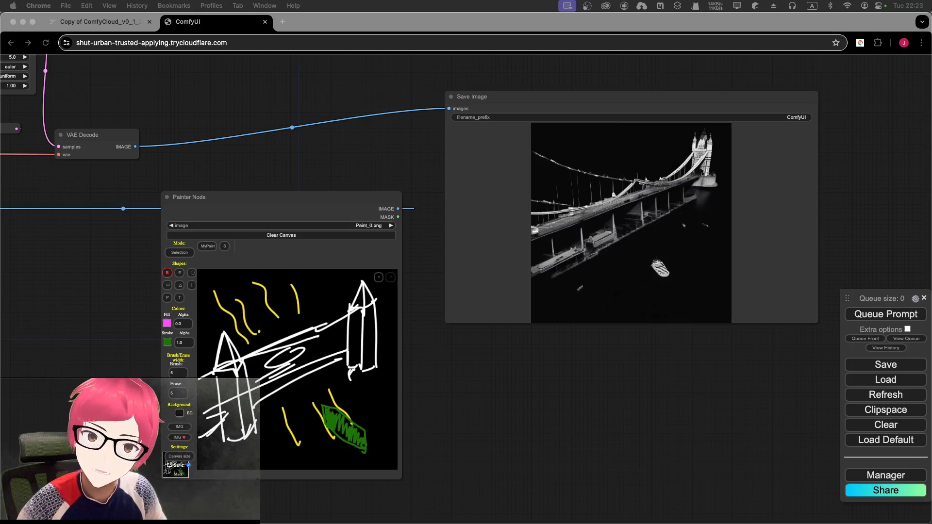
mouse_move(352, 201)
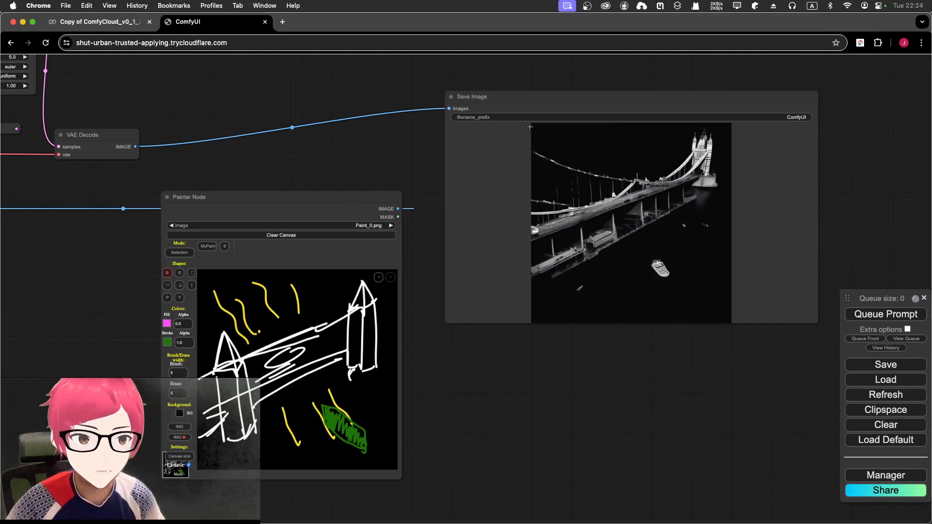
mouse_move(527, 109)
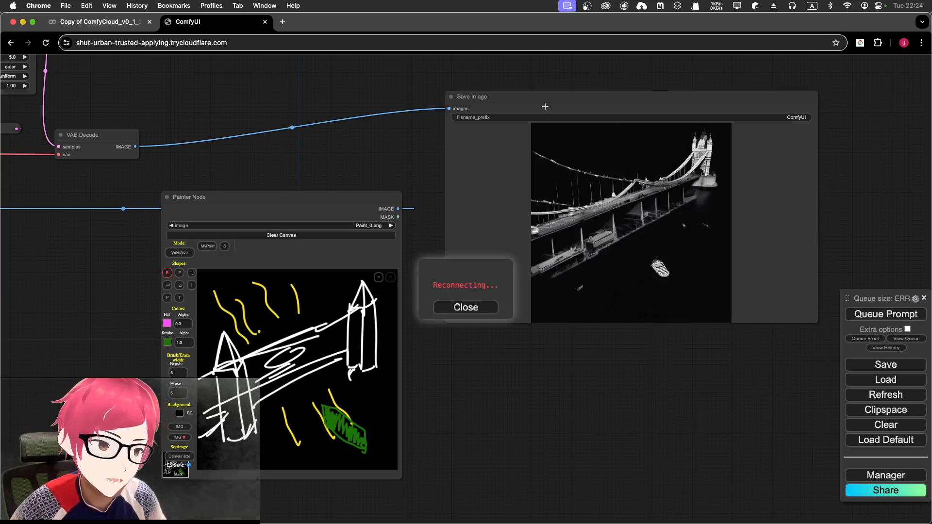
Dismiss the reconnecting notice, collapse and re-expand the KSampler, and pan to the encoding nodes.
left_click(466, 307)
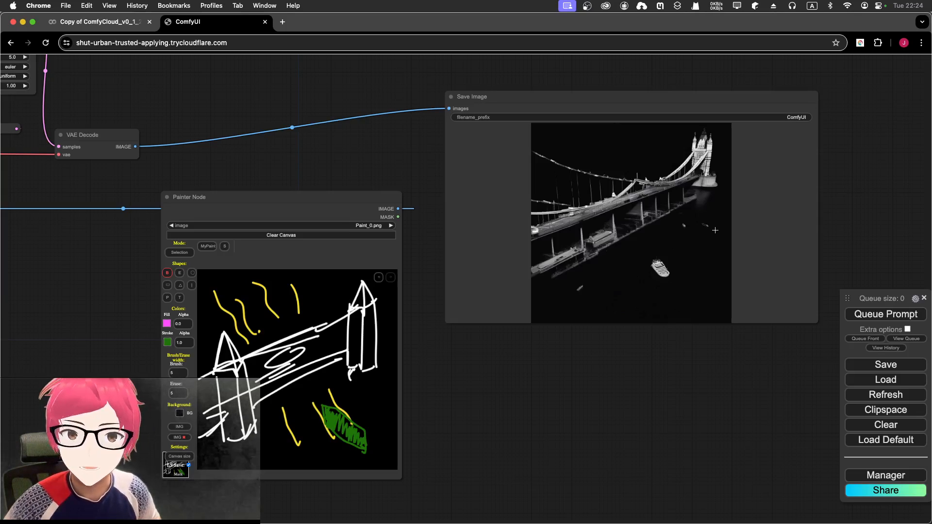
mouse_move(671, 233)
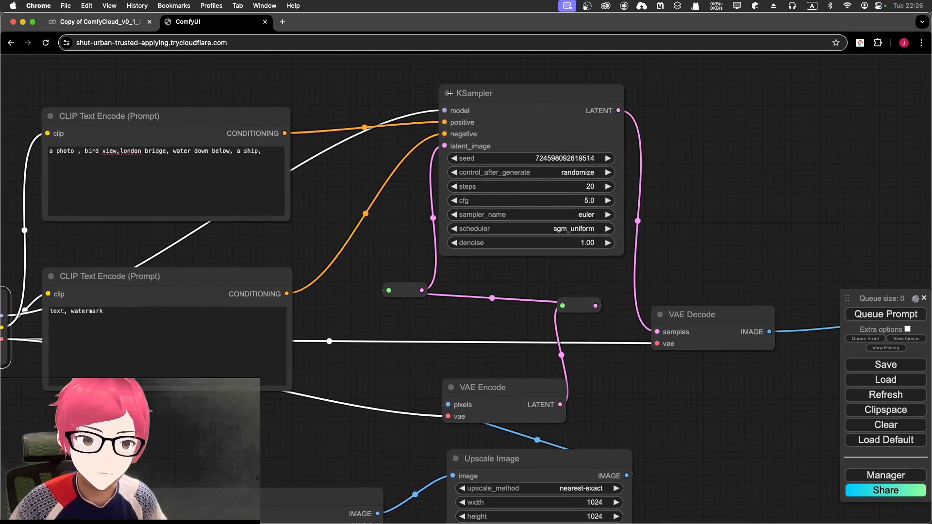
left_click(447, 94)
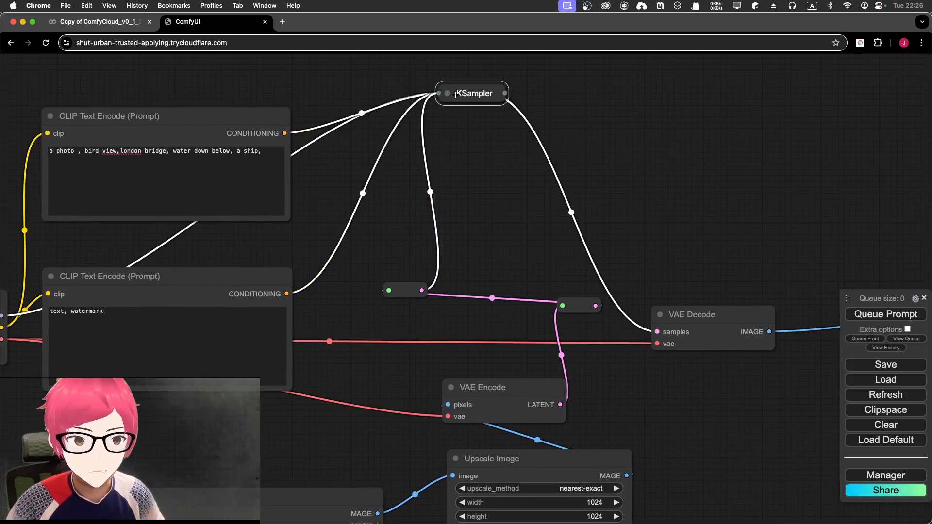
left_click(447, 93)
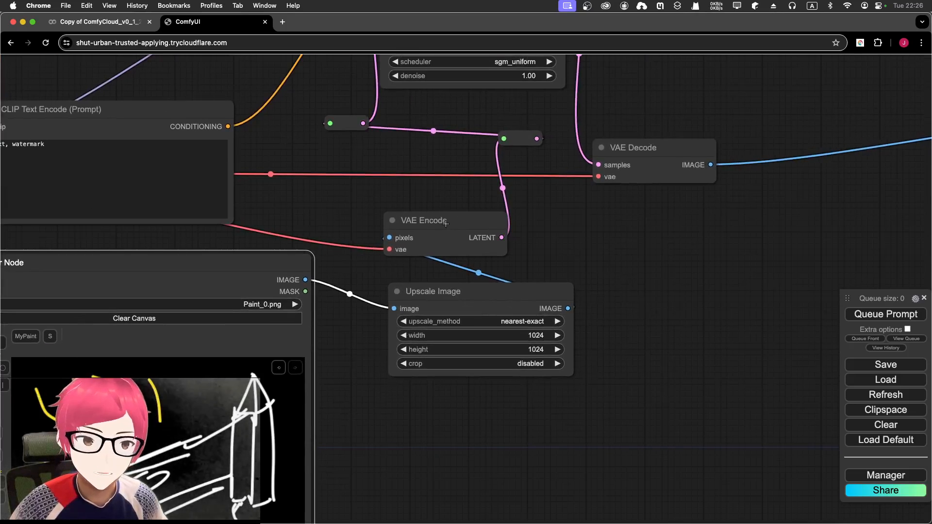
left_click_drag(424, 220, 440, 210)
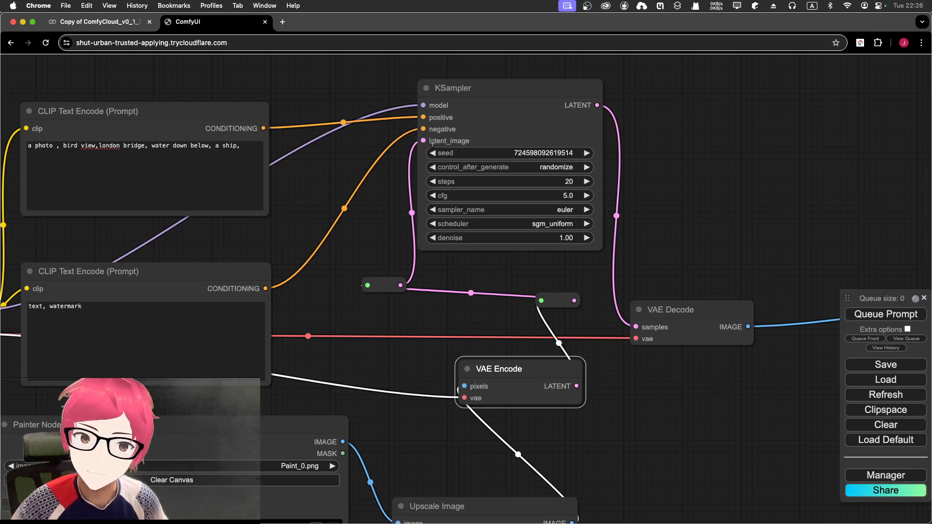
mouse_move(688, 241)
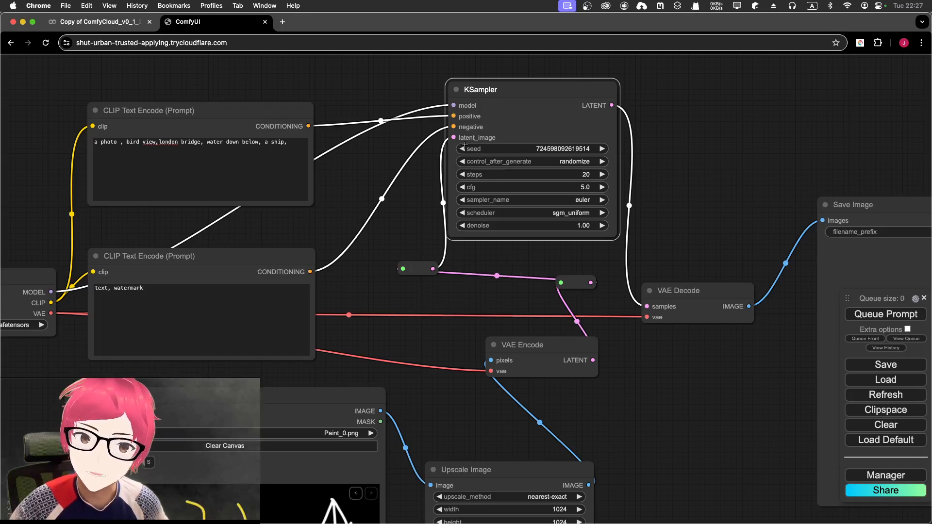
Remove the reroute point between VAE Encode and KSampler.
right_click(403, 268)
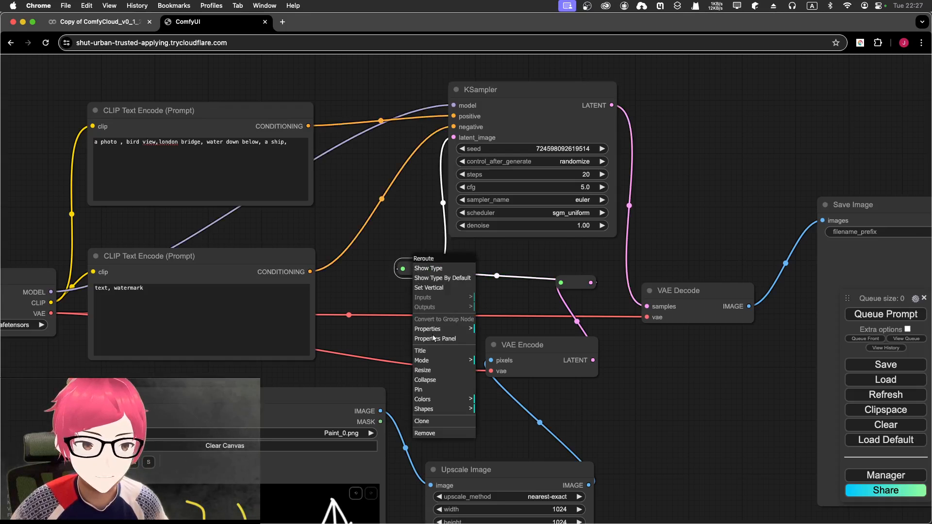
left_click(566, 305)
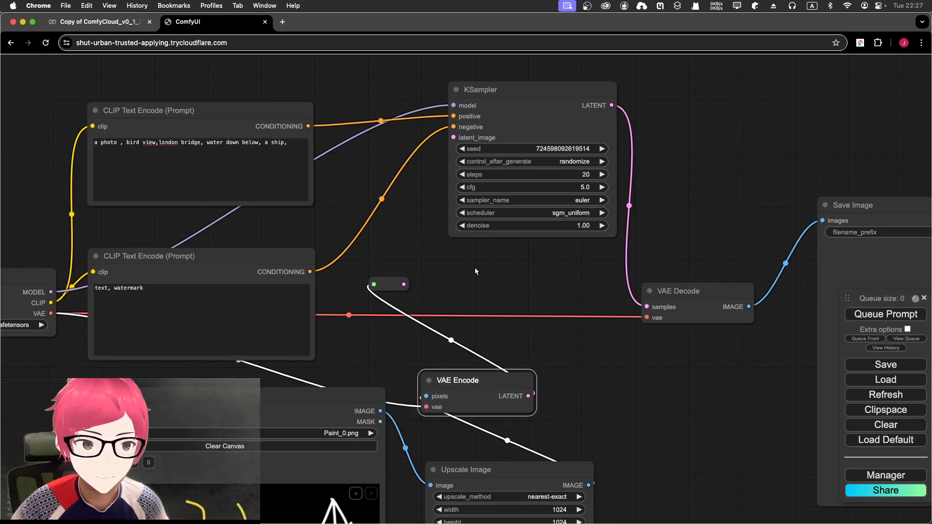
Search 'repeat' on the canvas and add a Repeat Latent Batch node.
double_click(475, 271)
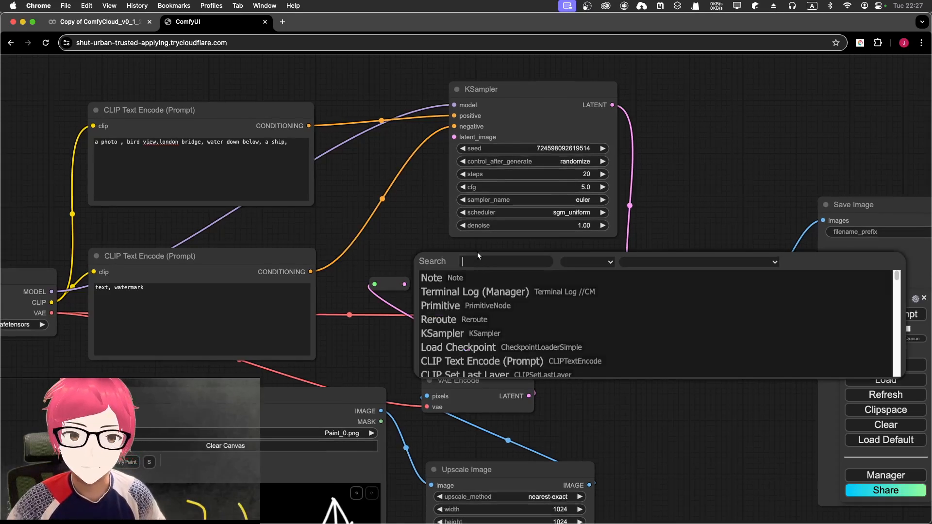
type("re")
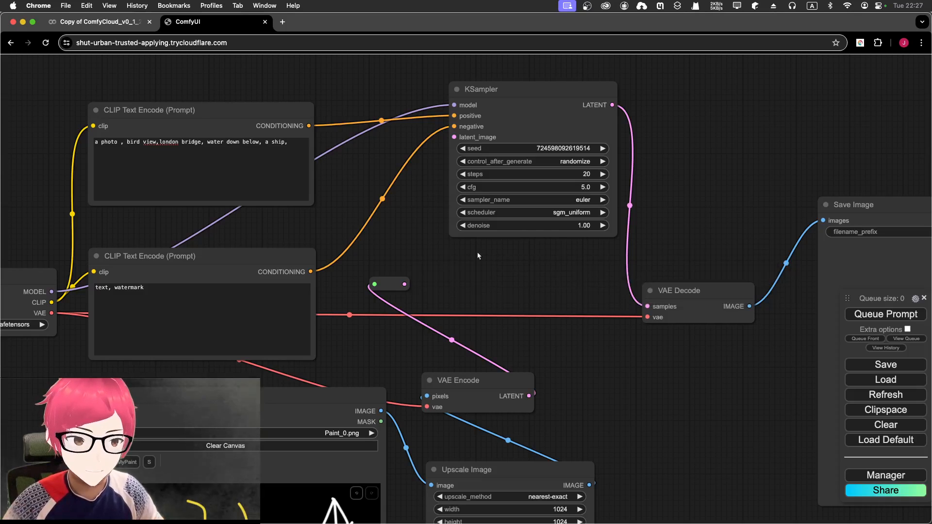
type("repeat")
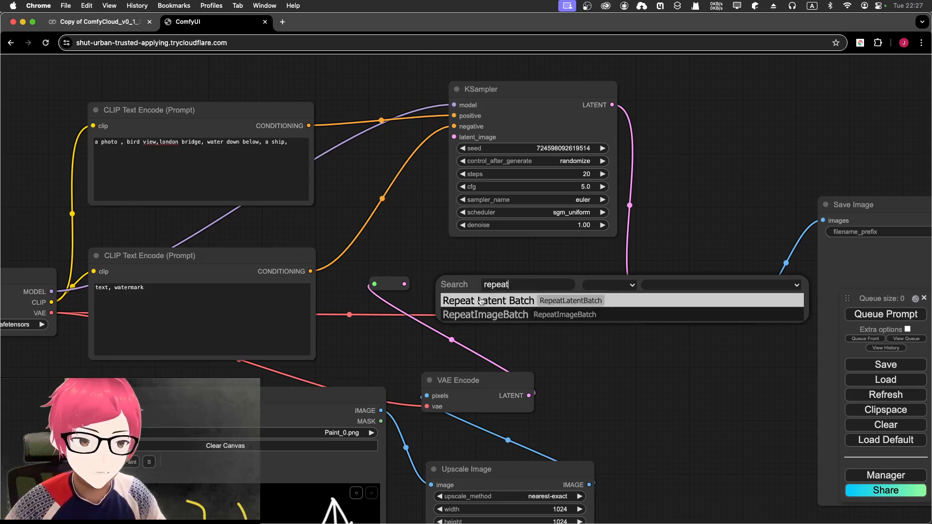
left_click(487, 300)
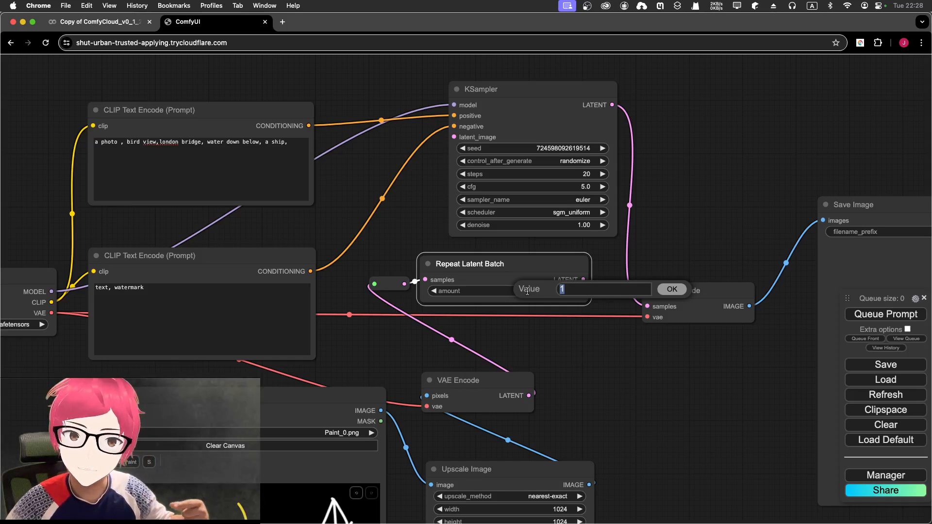
Enter 4 as the Repeat Latent Batch amount and confirm.
type("4")
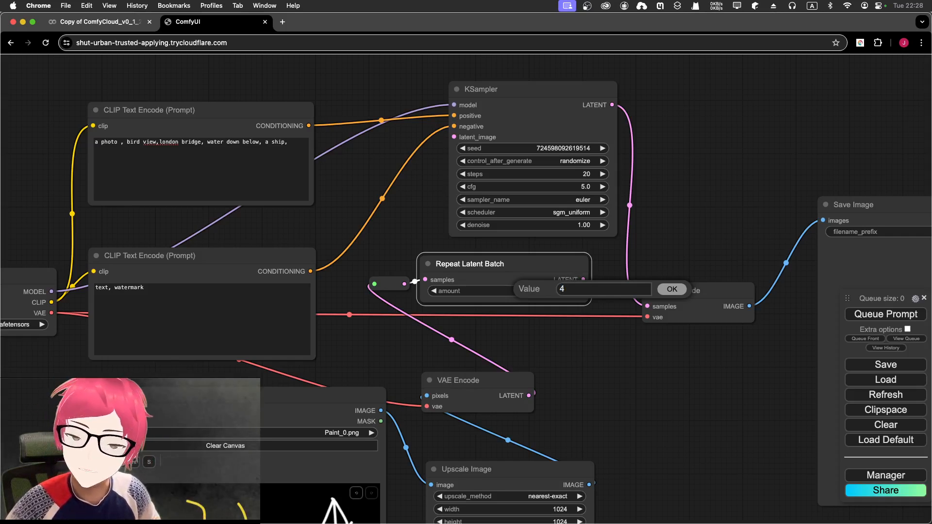
left_click(671, 289)
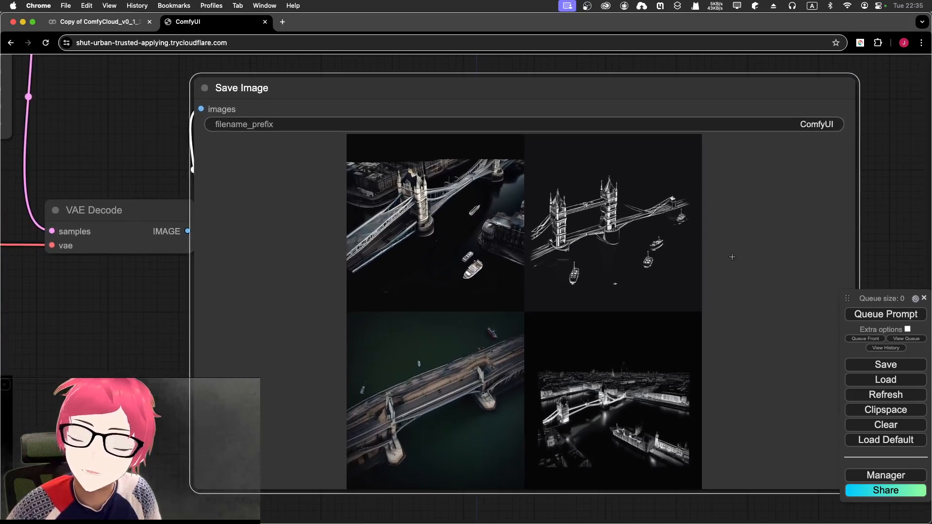
Browse the Save Image results to the fourth image, a night-time aerial bridge view.
right_click(452, 214)
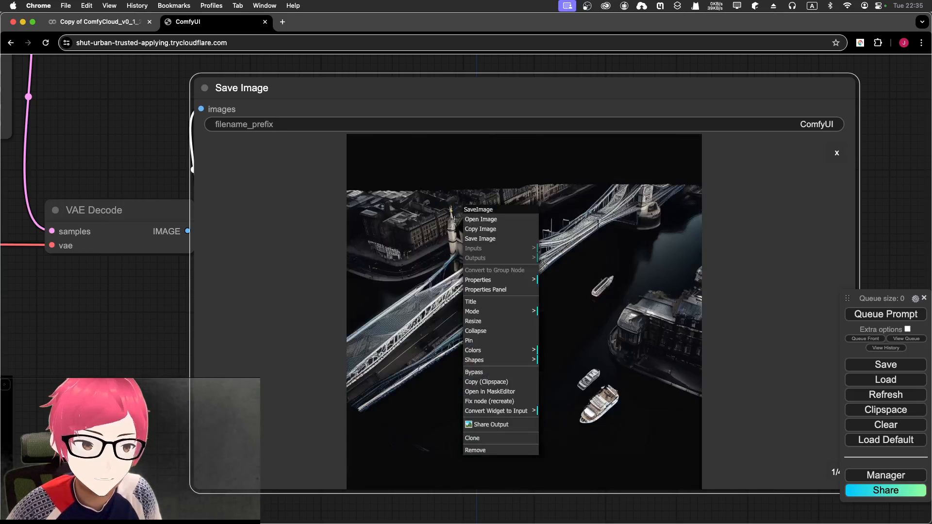
left_click(773, 232)
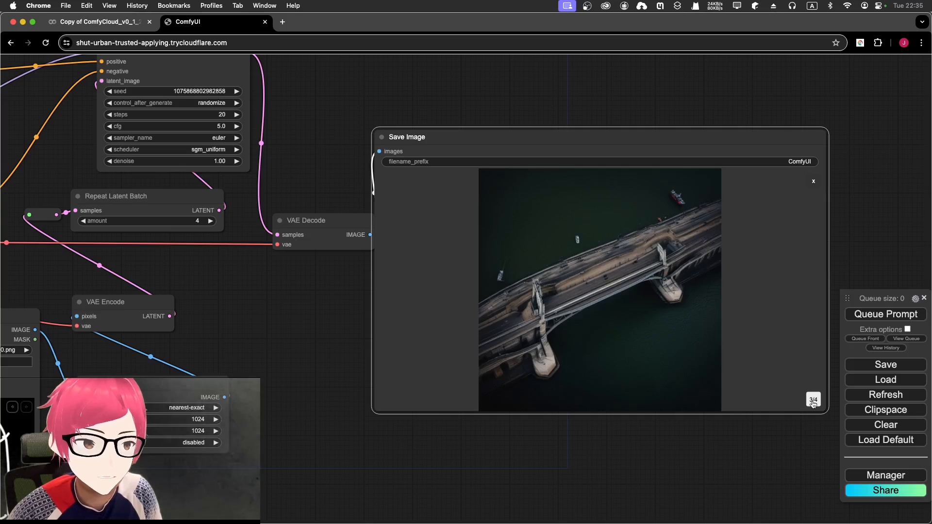
left_click(812, 399)
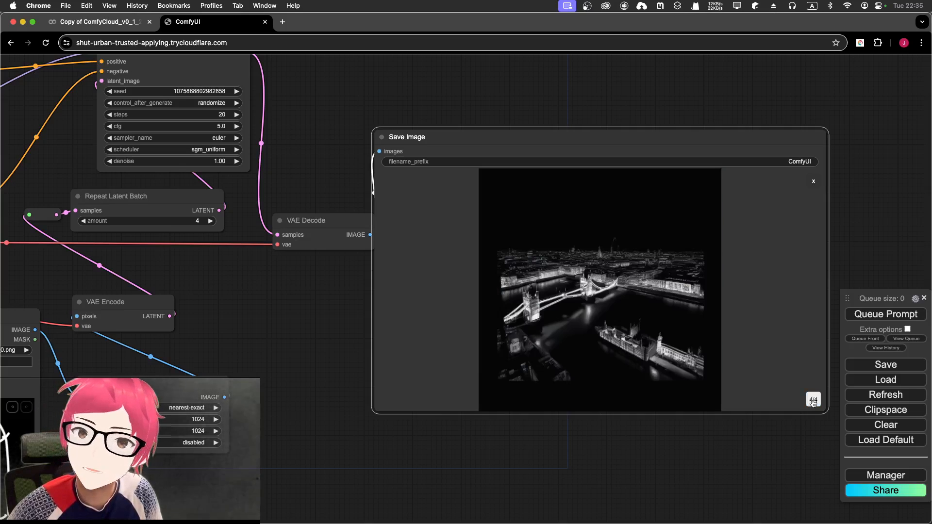